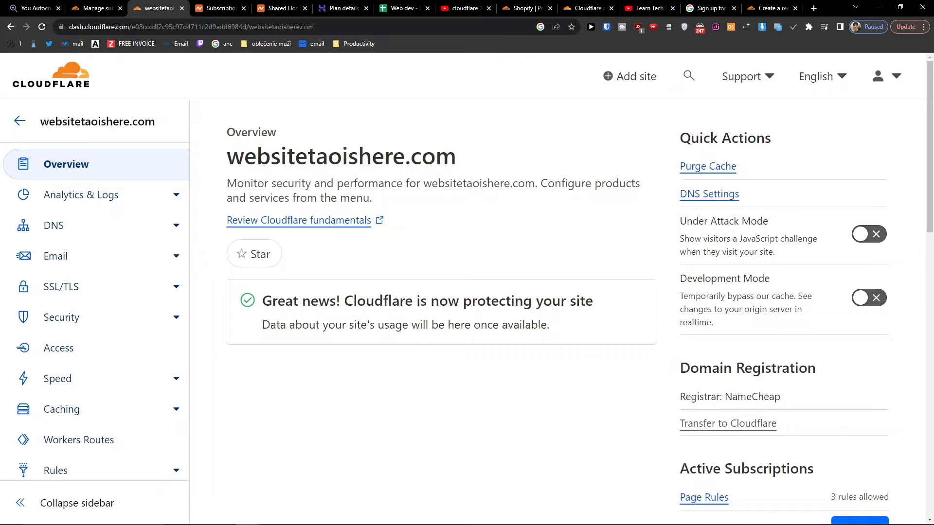
- Go to Redirect Rules for websitetaoishere.com and start creating a new rule
{"action": "scroll", "scroll_direction": "down", "scroll_amount": 3}
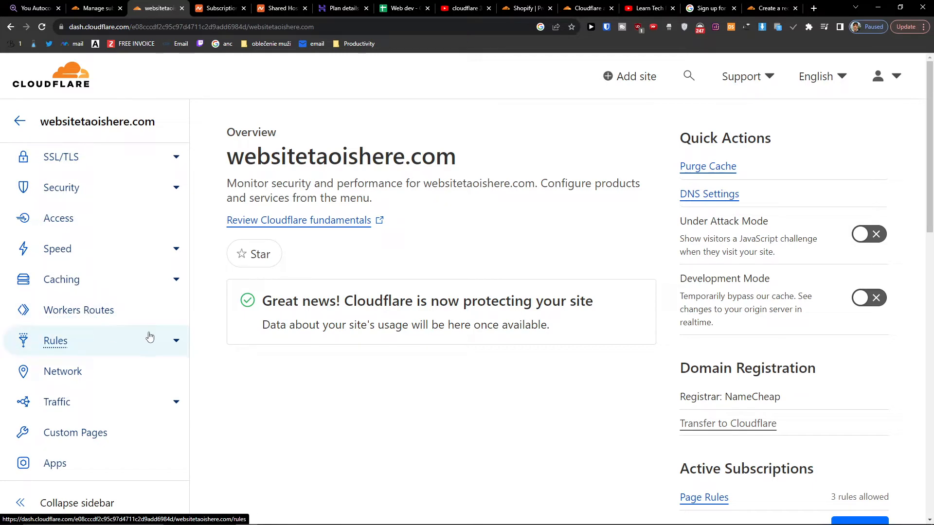
{"action": "left_click", "coordinate": [55, 340]}
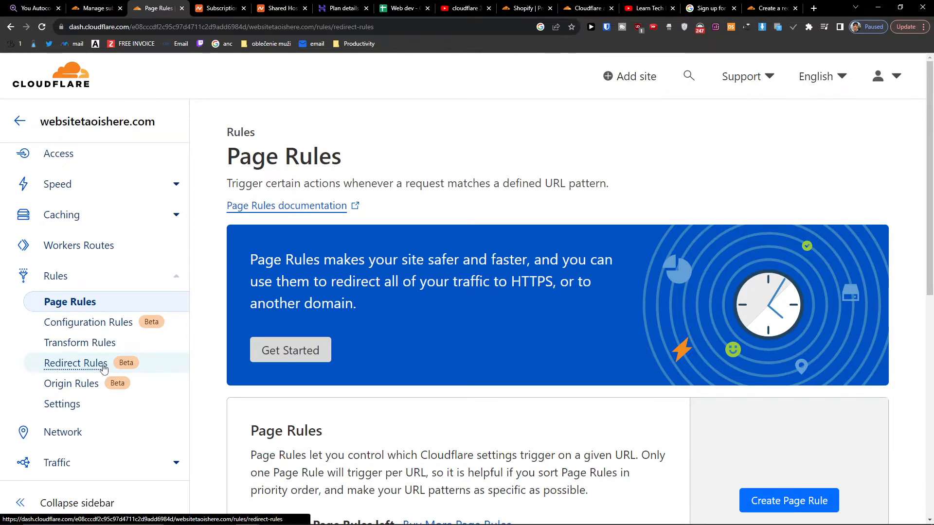
{"action": "left_click", "coordinate": [76, 362]}
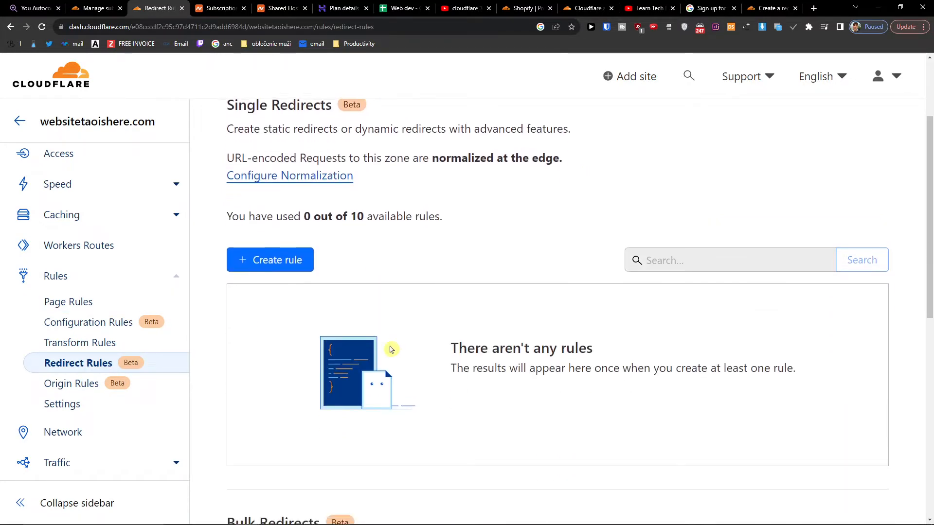
{"action": "left_click", "coordinate": [269, 259]}
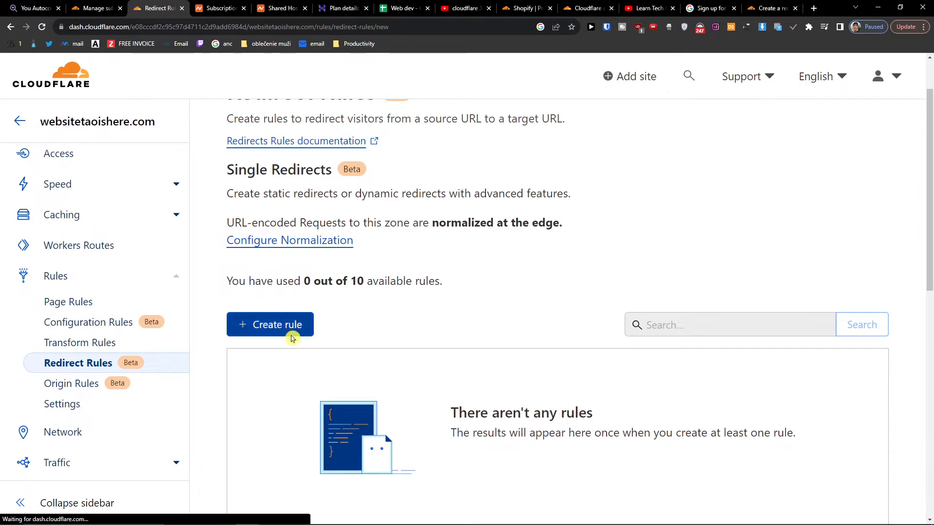
- Name the rule 'Redirect' and set it to apply to all incoming requests
{"action": "left_click", "coordinate": [270, 324]}
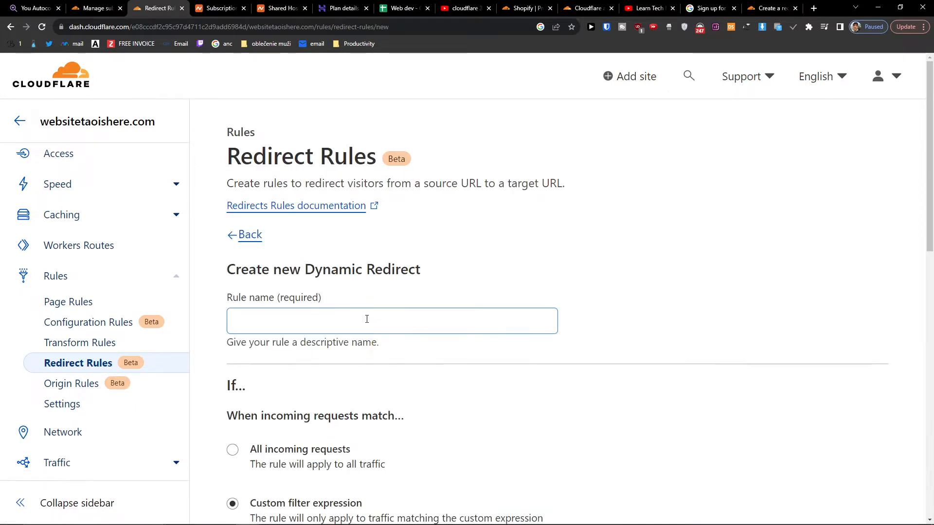
{"action": "left_click", "coordinate": [391, 321]}
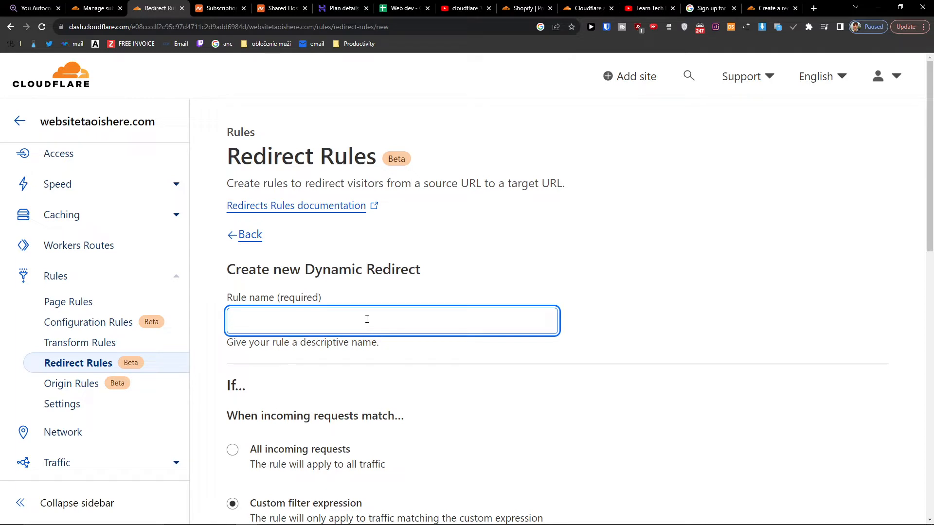
{"action": "type", "text": "Redirect"}
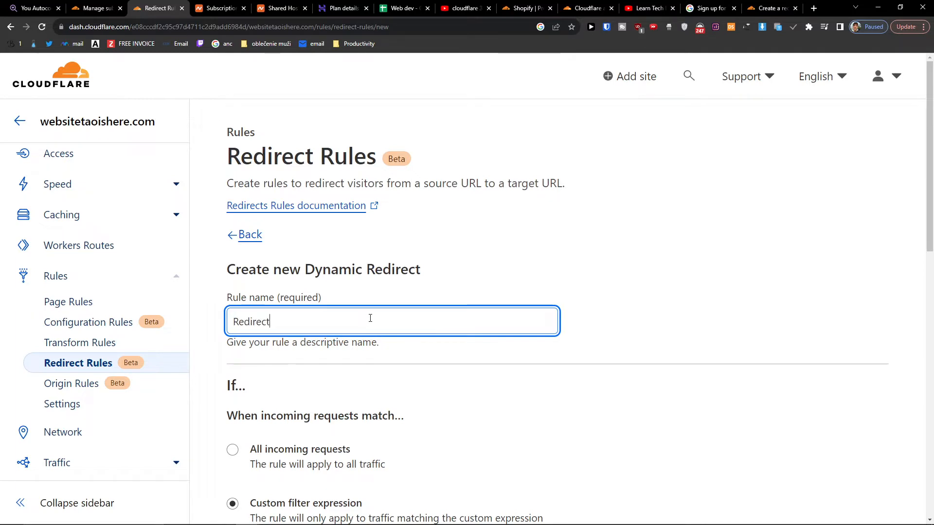
{"action": "scroll", "scroll_direction": "down", "scroll_amount": 3}
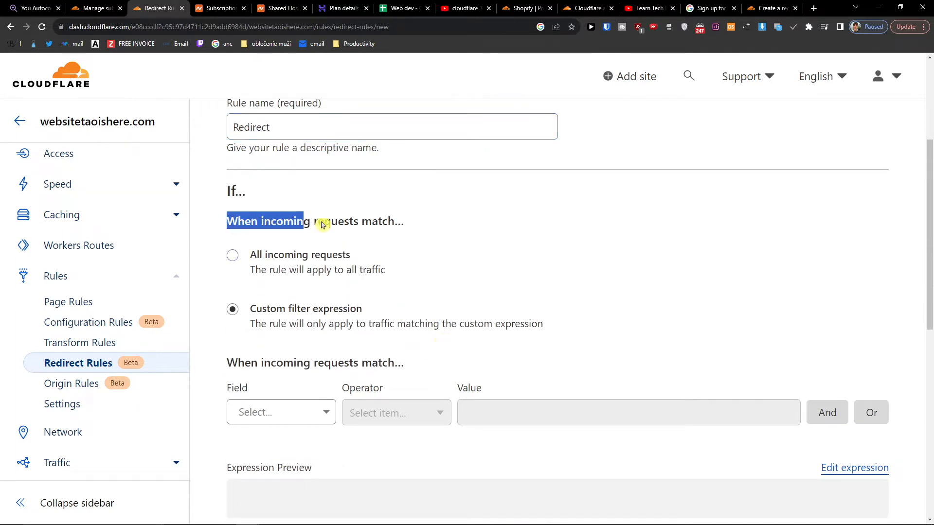
{"action": "left_click", "coordinate": [233, 255]}
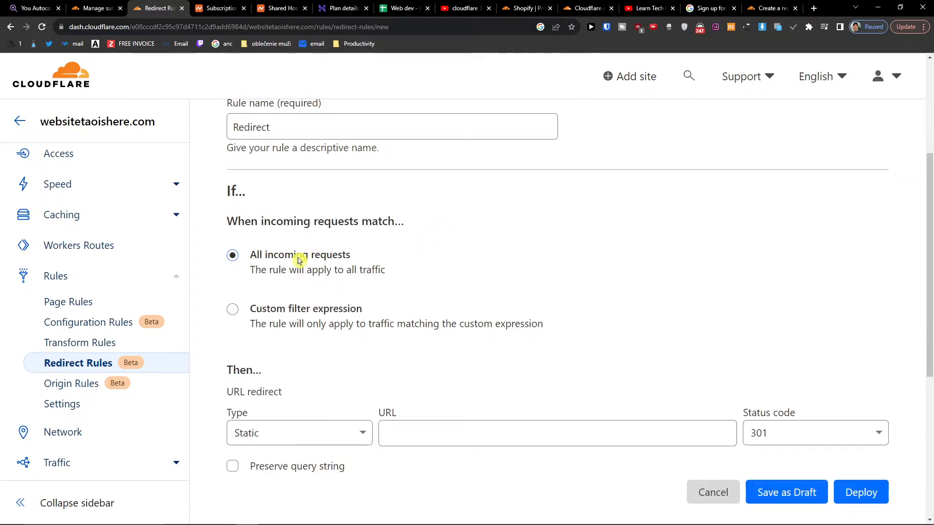
{"action": "mouse_move", "coordinate": [324, 316]}
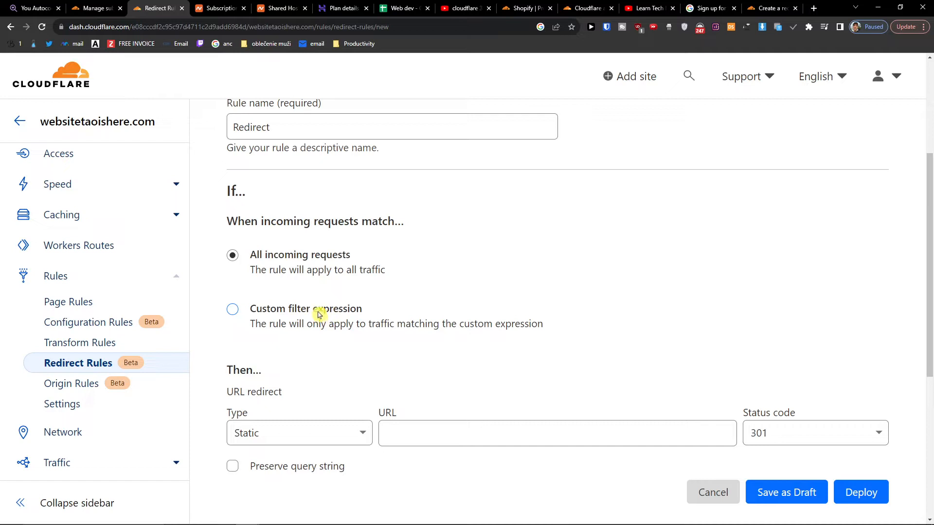
{"action": "left_click", "coordinate": [233, 309]}
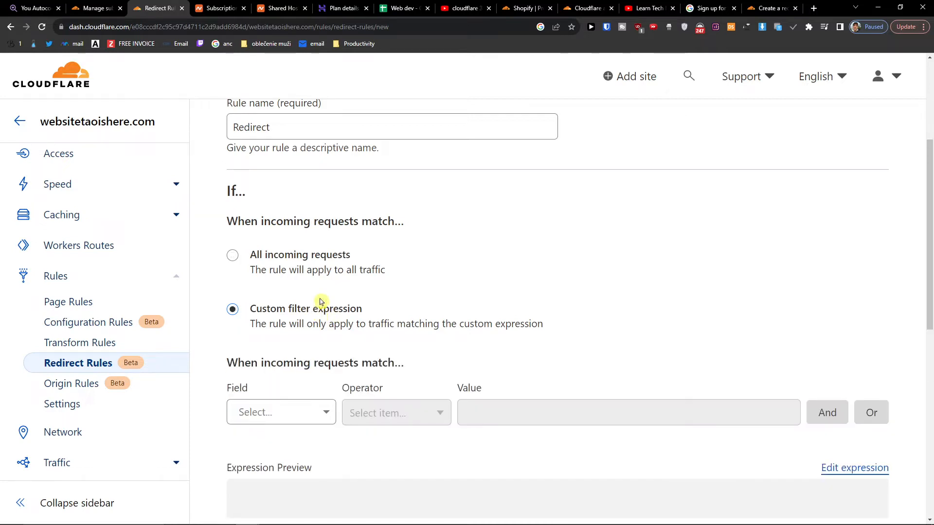
{"action": "scroll", "scroll_direction": "down", "scroll_amount": 3}
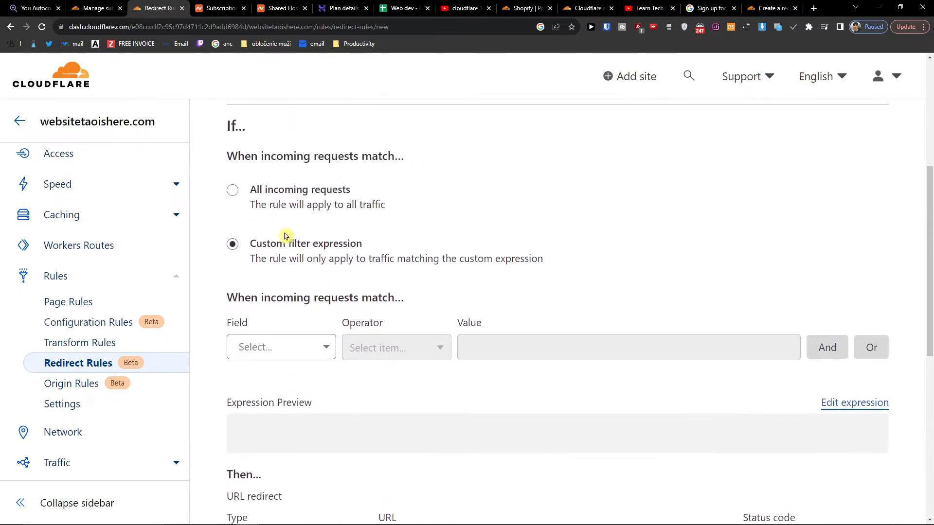
{"action": "left_click", "coordinate": [298, 303]}
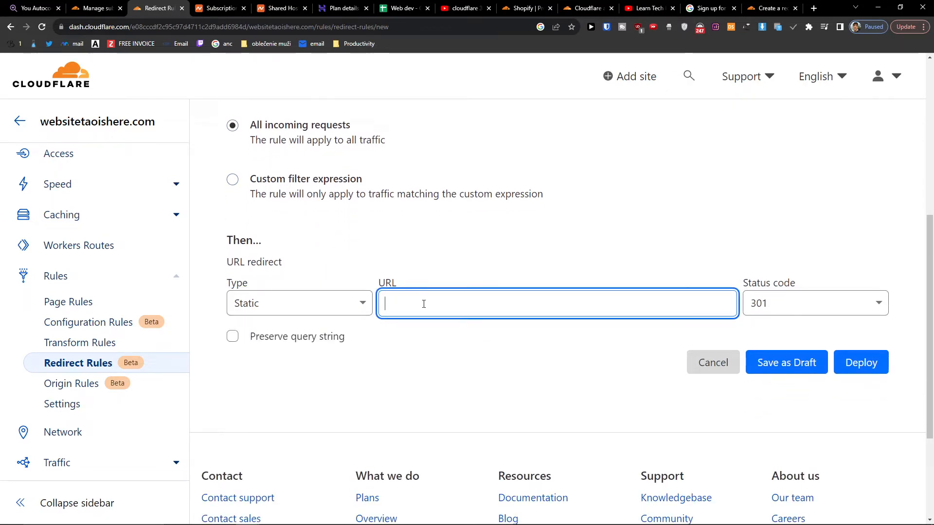
{"action": "mouse_move", "coordinate": [274, 154]}
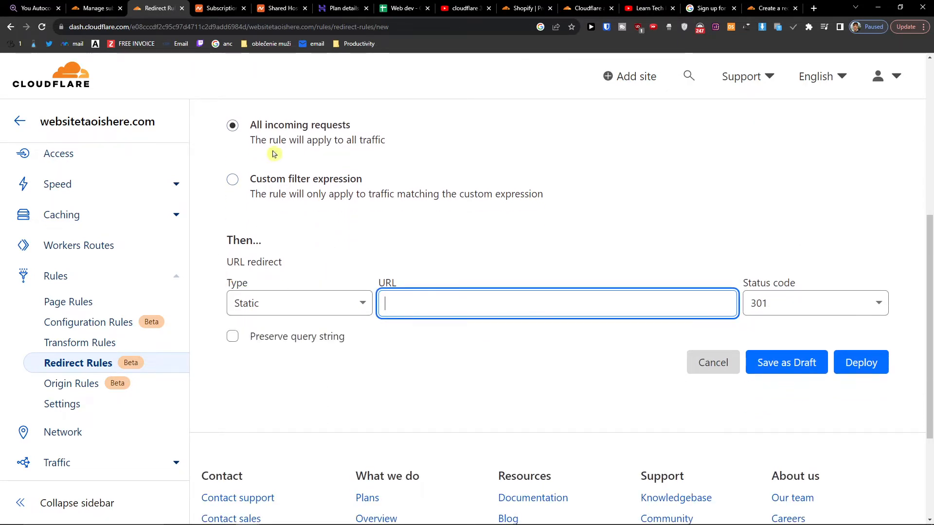
{"action": "type", "text": "www.goog"}
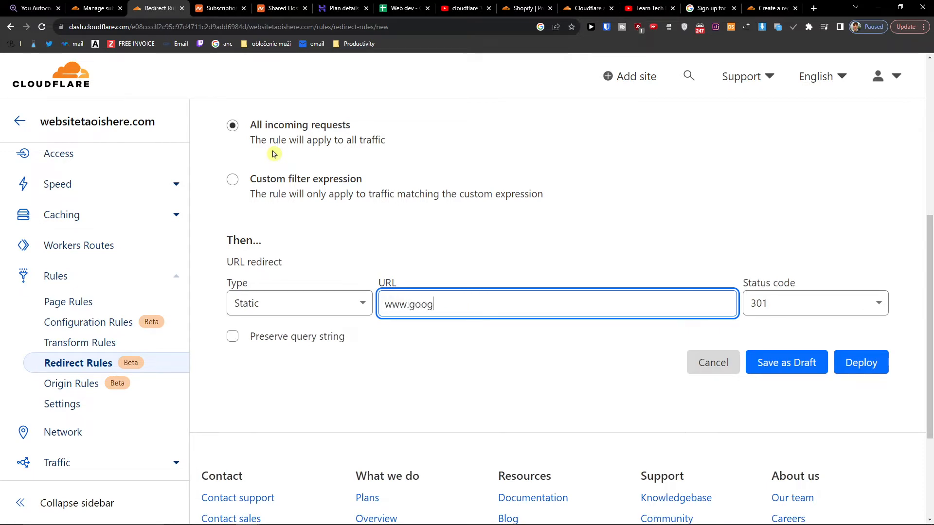
{"action": "scroll", "scroll_direction": "up", "scroll_amount": 3}
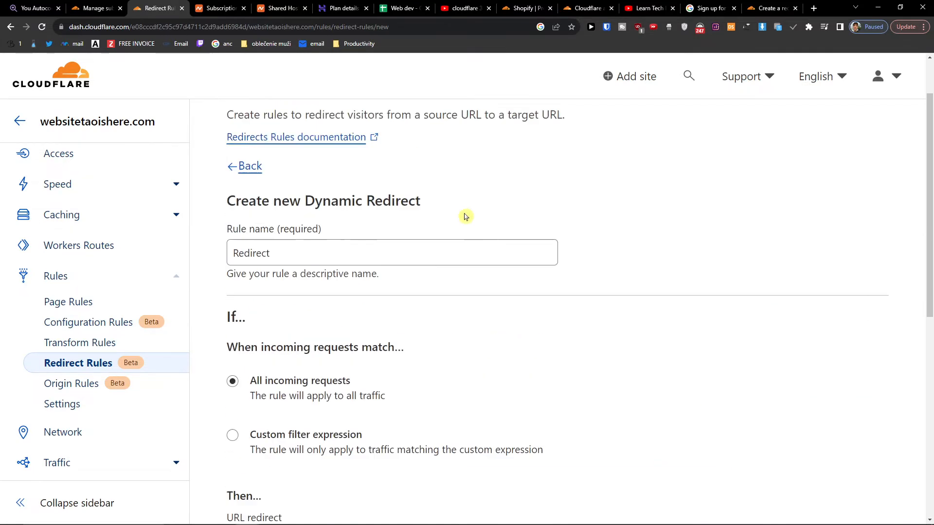
{"action": "scroll", "scroll_direction": "up", "scroll_amount": 3}
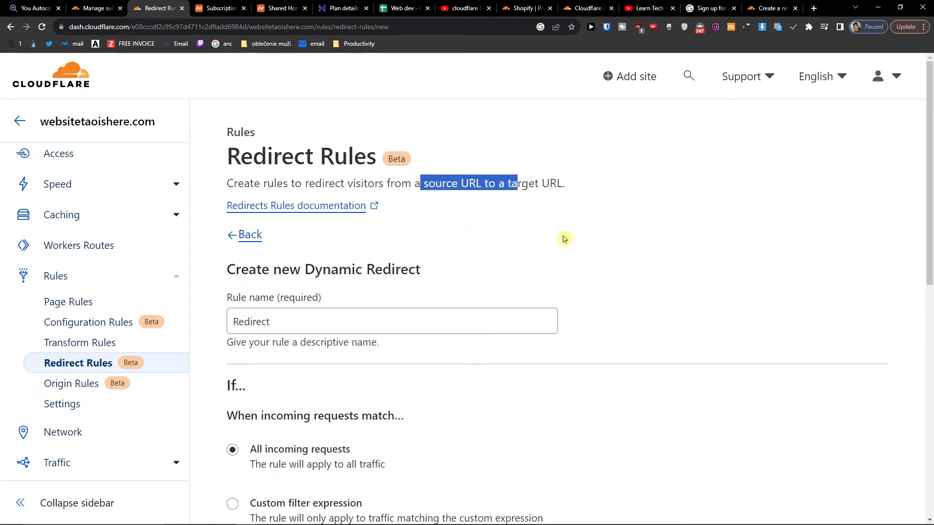
{"action": "scroll", "scroll_direction": "down", "scroll_amount": 3}
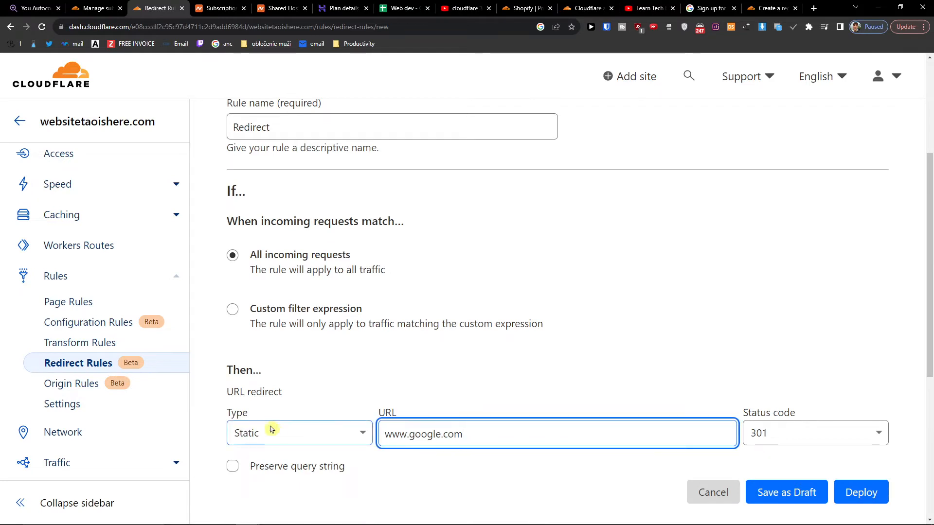
{"action": "left_click", "coordinate": [298, 433]}
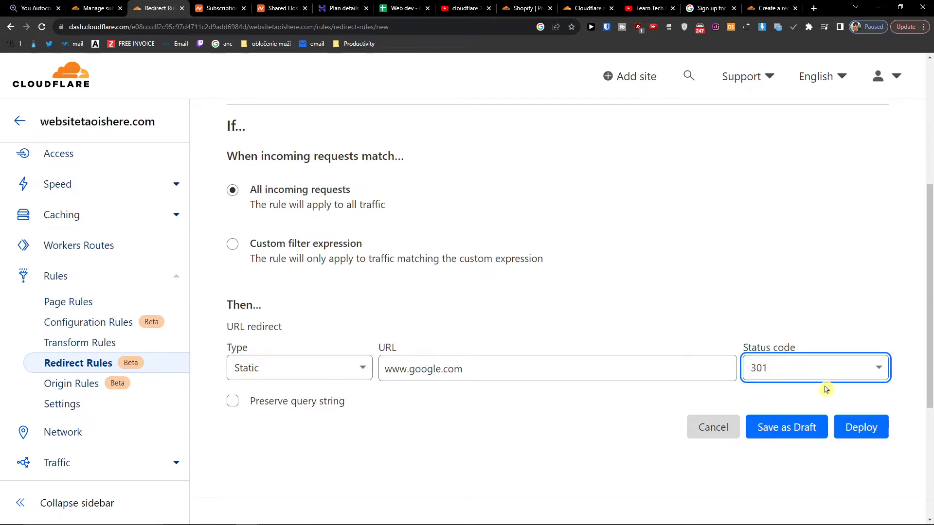
{"action": "mouse_move", "coordinate": [861, 427]}
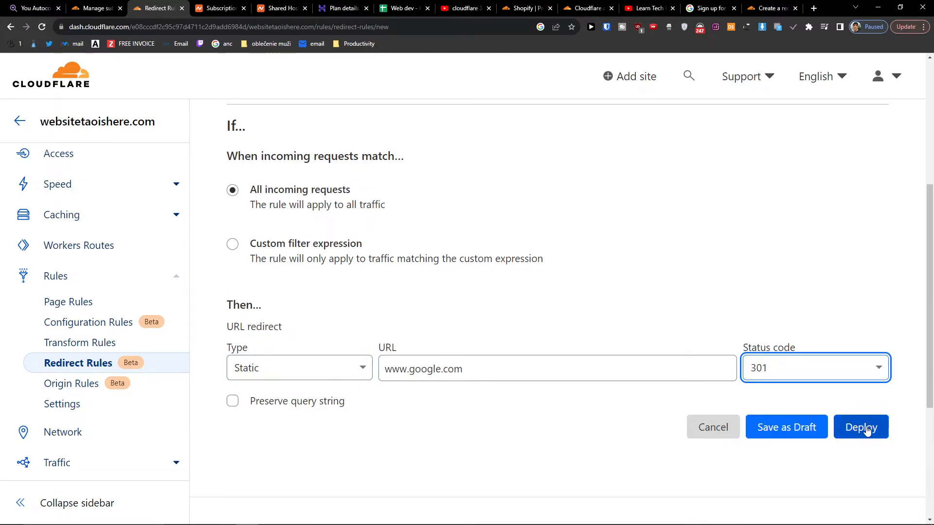
- Deploy the Redirect rule, check it is listed as enabled, and open the store site in a new tab
{"action": "left_click", "coordinate": [861, 427]}
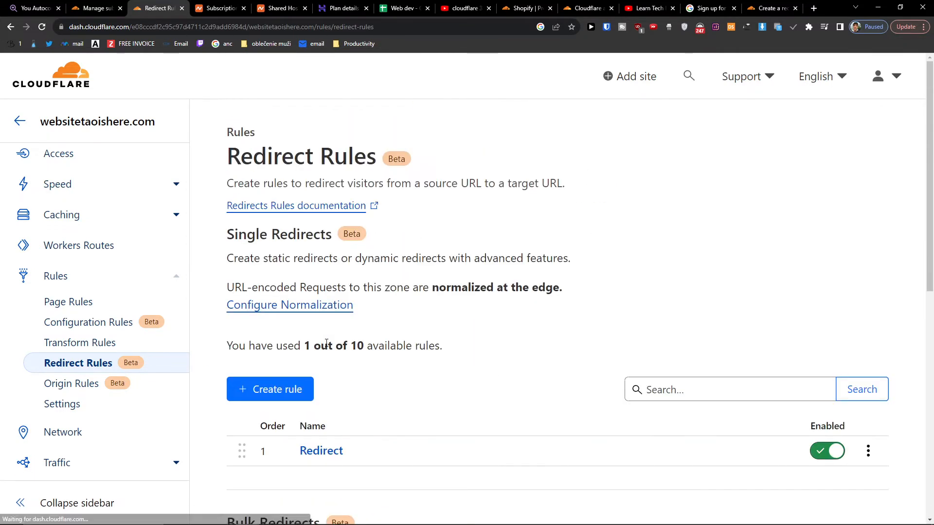
{"action": "scroll", "scroll_direction": "down", "scroll_amount": 3}
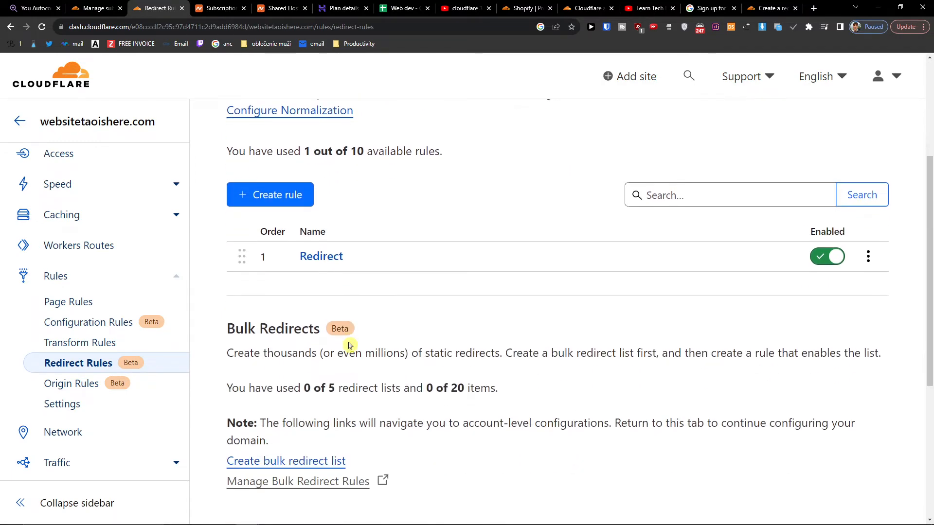
{"action": "scroll", "scroll_direction": "up", "scroll_amount": 3}
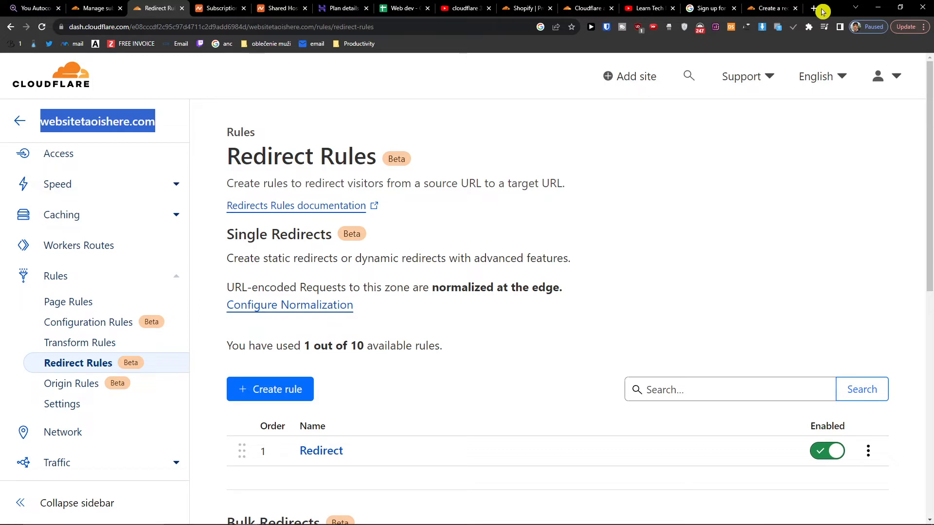
{"action": "left_click", "coordinate": [813, 8]}
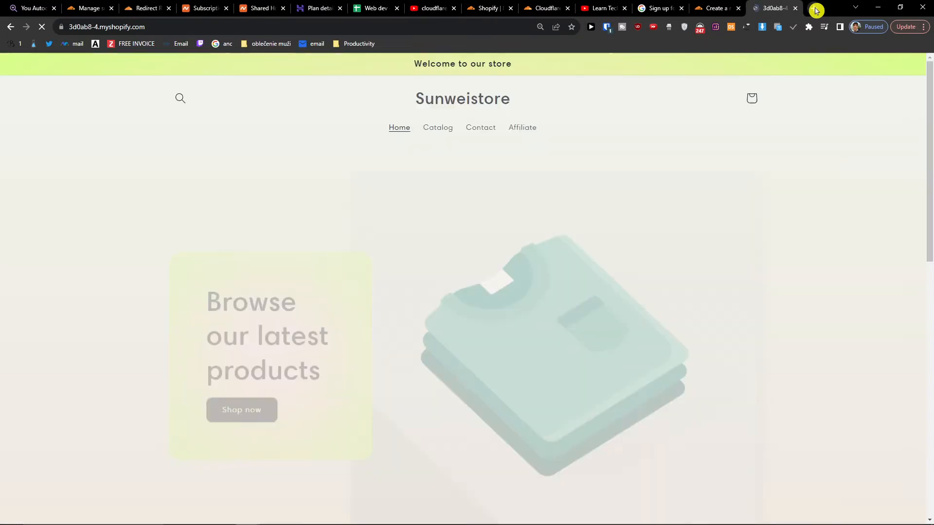
{"action": "left_click", "coordinate": [146, 7]}
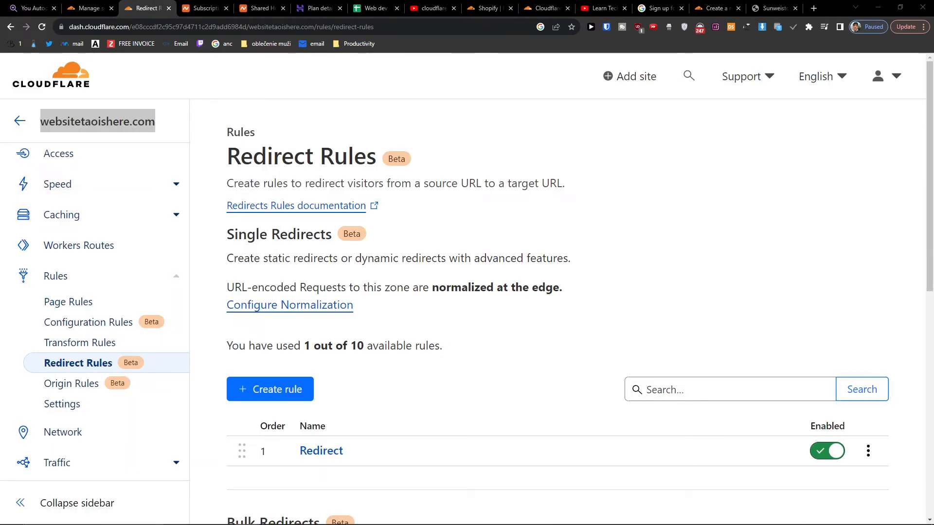
{"action": "scroll", "scroll_direction": "down", "scroll_amount": 3}
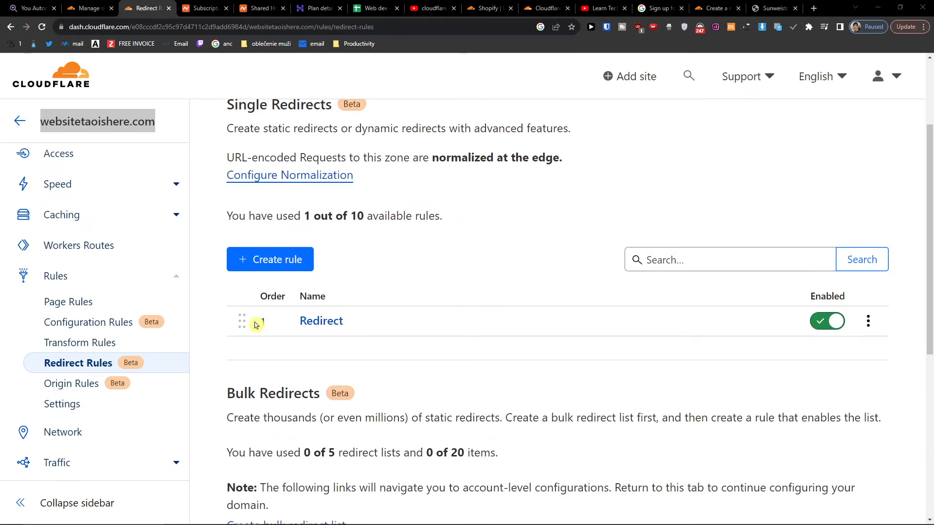
{"action": "left_click", "coordinate": [868, 321]}
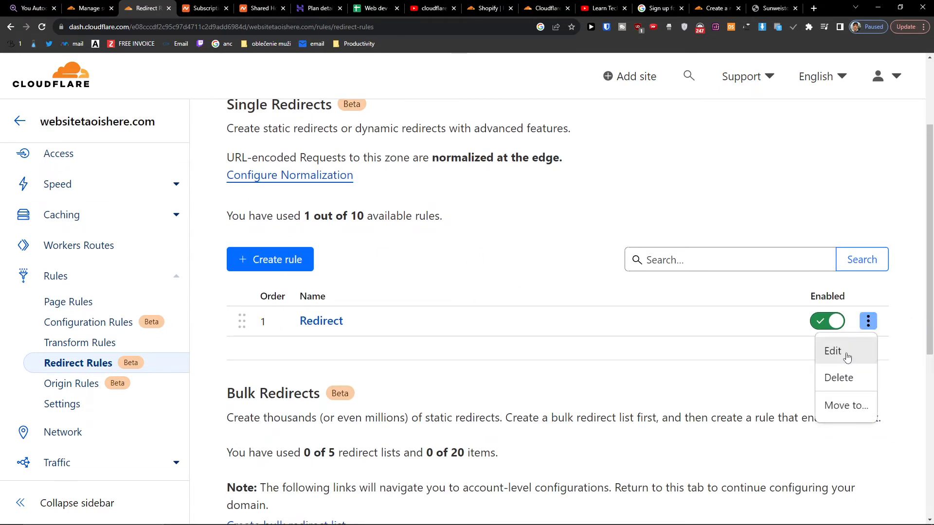
{"action": "left_click", "coordinate": [833, 351]}
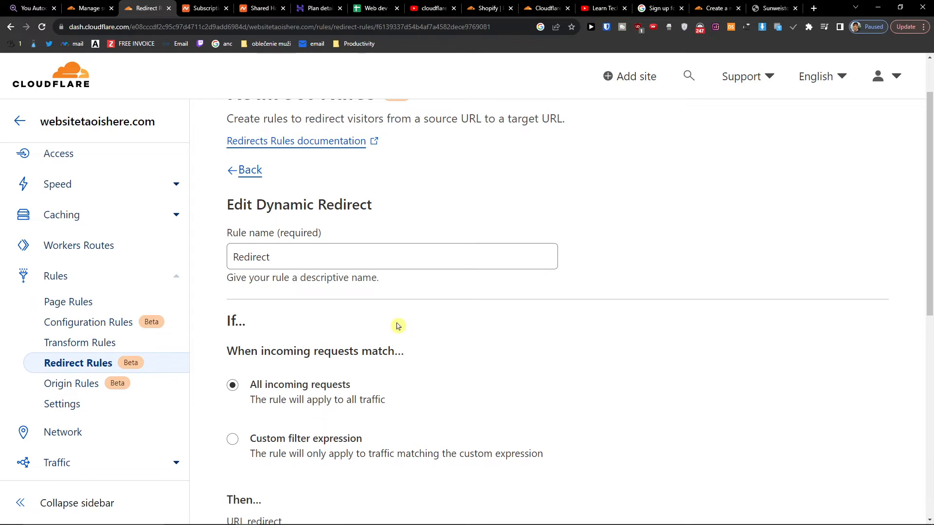
{"action": "scroll", "scroll_direction": "down", "scroll_amount": 3}
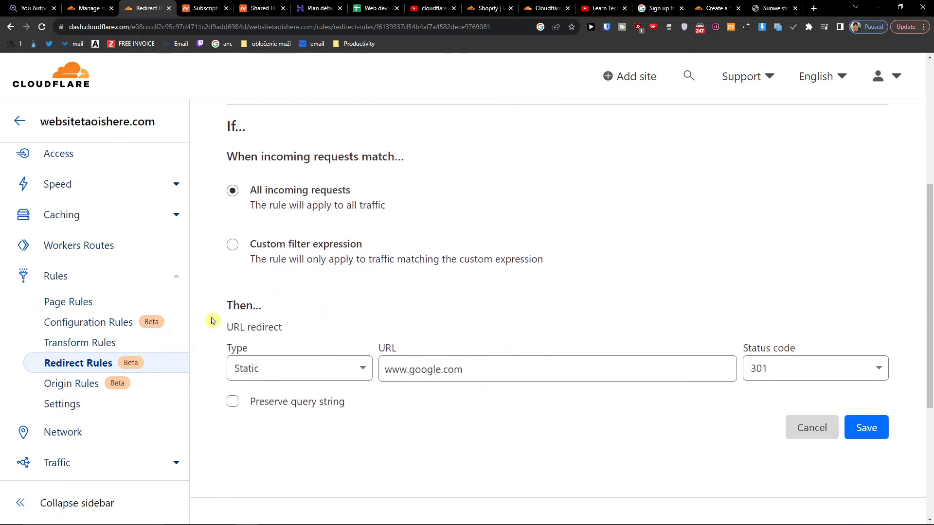
{"action": "left_click", "coordinate": [866, 427]}
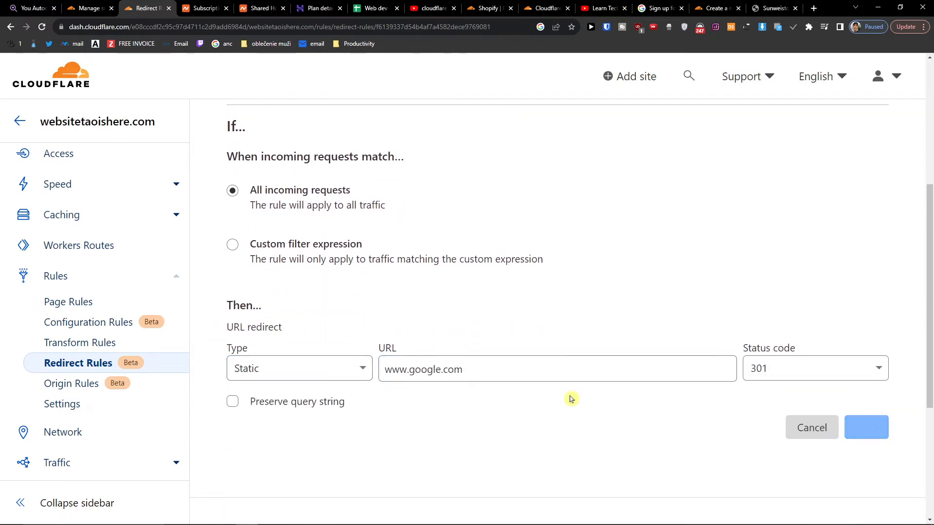
{"action": "left_click", "coordinate": [866, 427]}
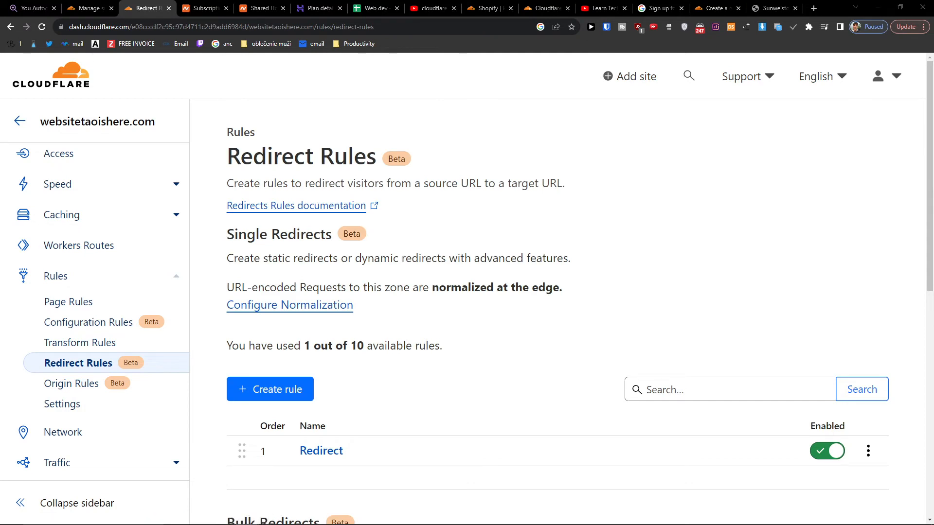